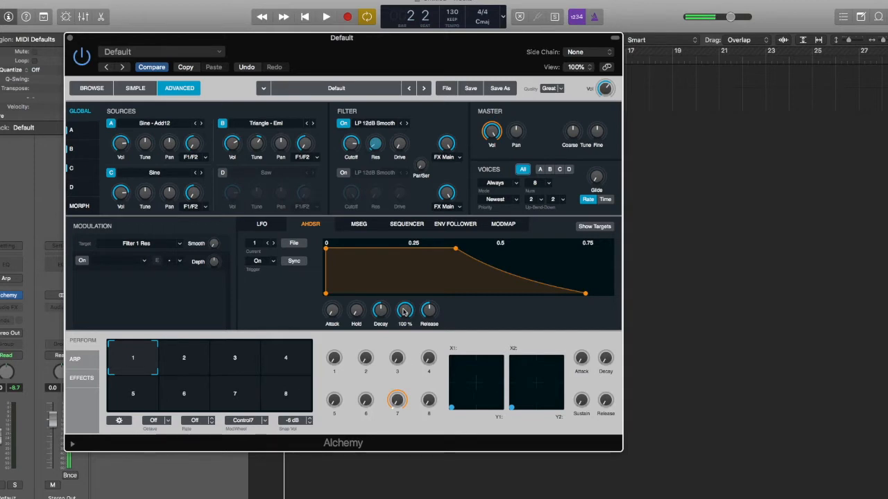
# Step: Lower the AHDSR Sustain knob, then shorten Hold and lengthen Decay
pyautogui.moveTo(405, 310); pyautogui.dragTo(404, 319)
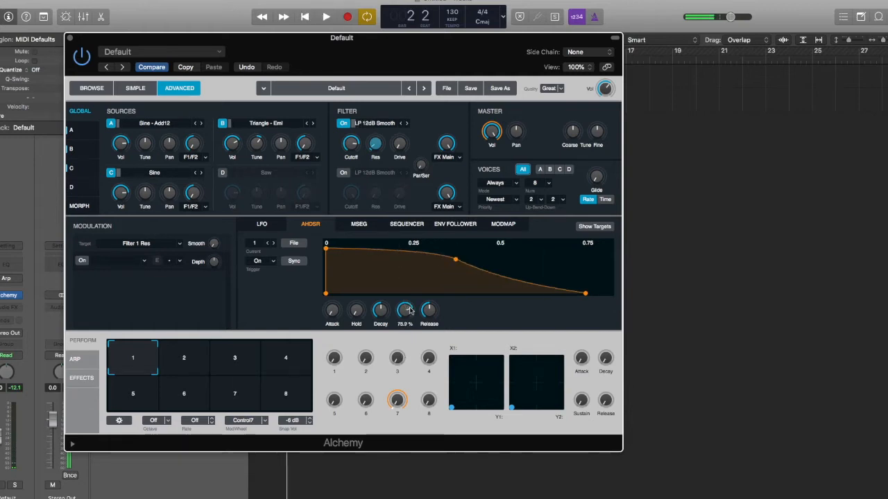
pyautogui.moveTo(404, 310); pyautogui.dragTo(404, 298)
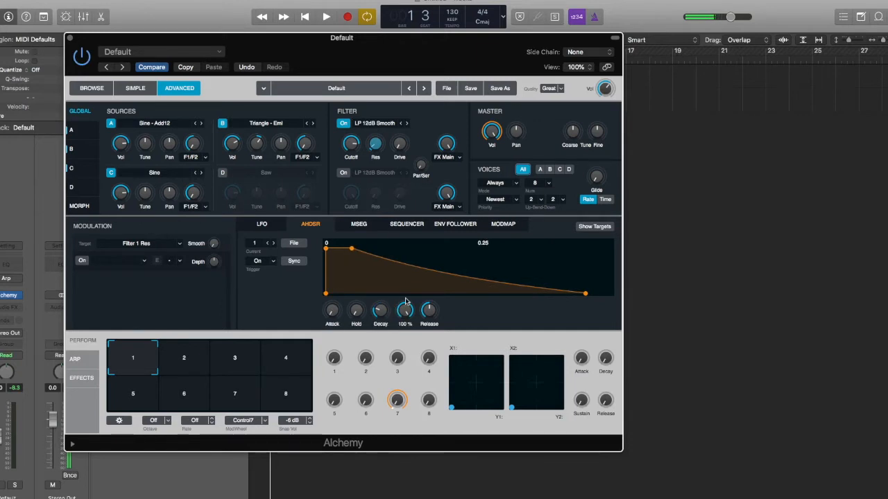
pyautogui.moveTo(351, 248); pyautogui.dragTo(516, 248)
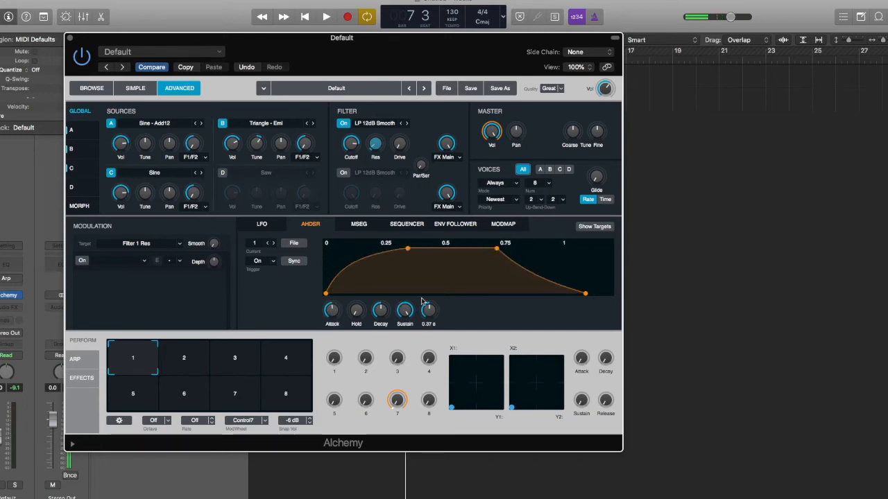
# Step: Trim the pad envelope's Decay time in the AHDSR tab
pyautogui.moveTo(428, 310); pyautogui.dragTo(428, 277)
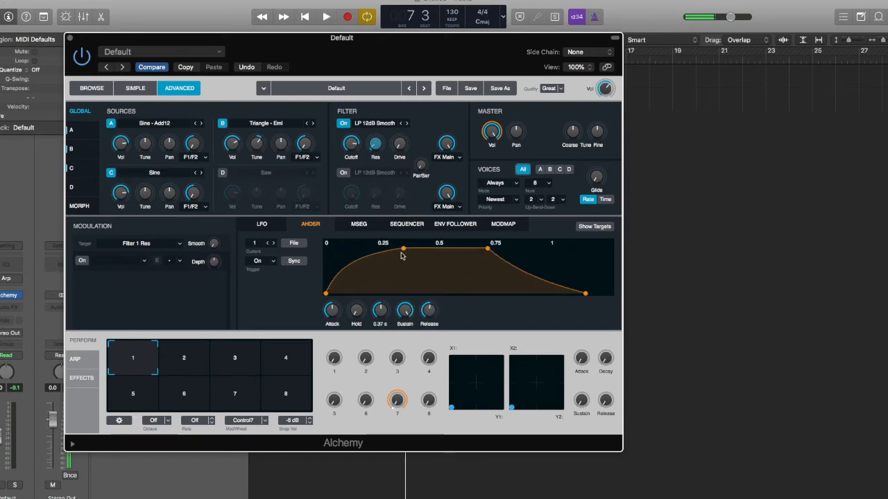
pyautogui.click(326, 16)
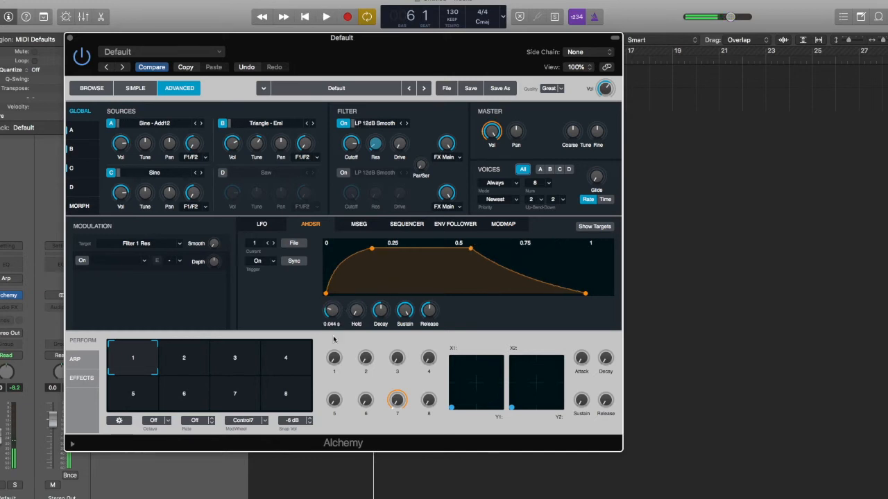
# Step: Turn Attack fully down and set the pluck Decay to about 0.41 s
pyautogui.moveTo(332, 311); pyautogui.dragTo(331, 322)
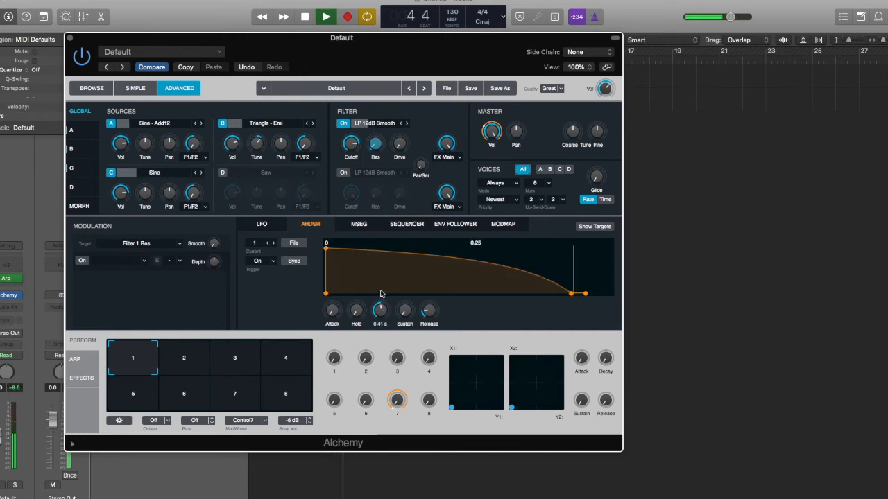
pyautogui.moveTo(380, 310); pyautogui.dragTo(380, 319)
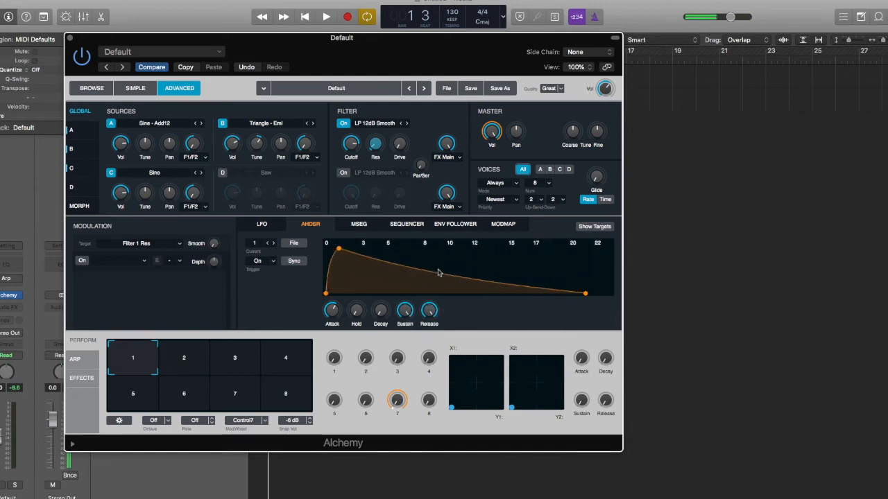
# Step: Adjust the AHDSR envelope's Release time
pyautogui.click(326, 16)
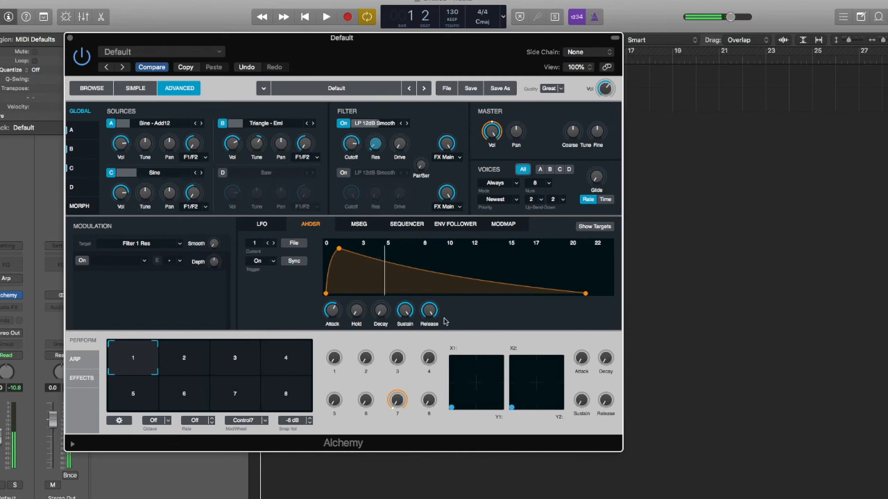
pyautogui.moveTo(380, 311); pyautogui.dragTo(380, 291)
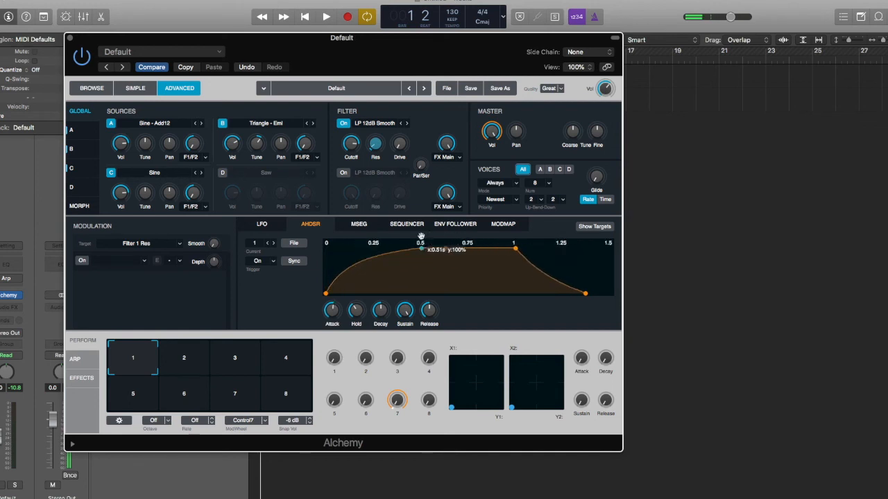
# Step: Drag the envelope's attack-peak point to 0.51 s at 100% level
pyautogui.moveTo(421, 248); pyautogui.dragTo(421, 248)
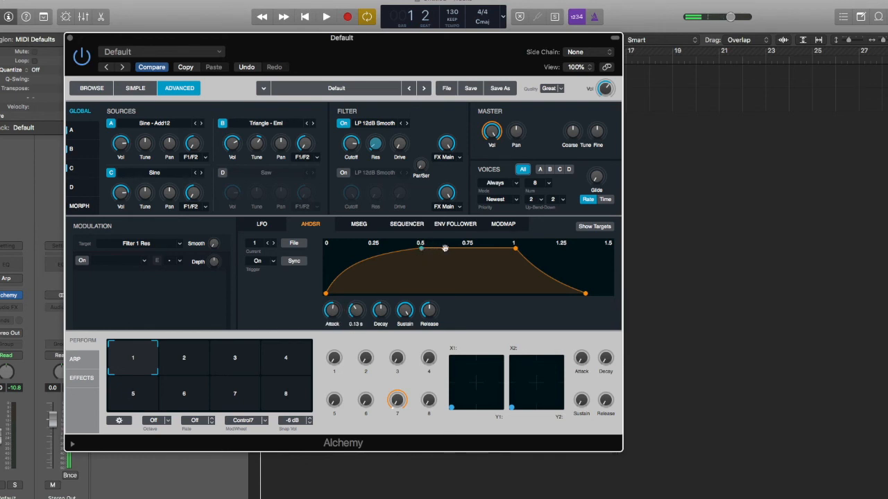